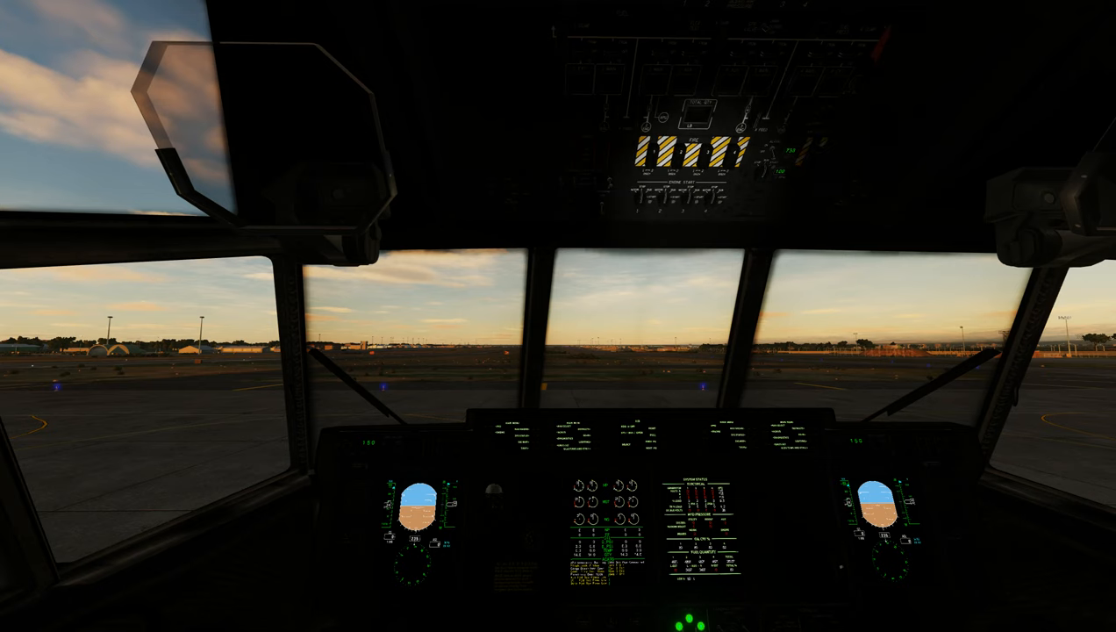
mouse_move(709, 202)
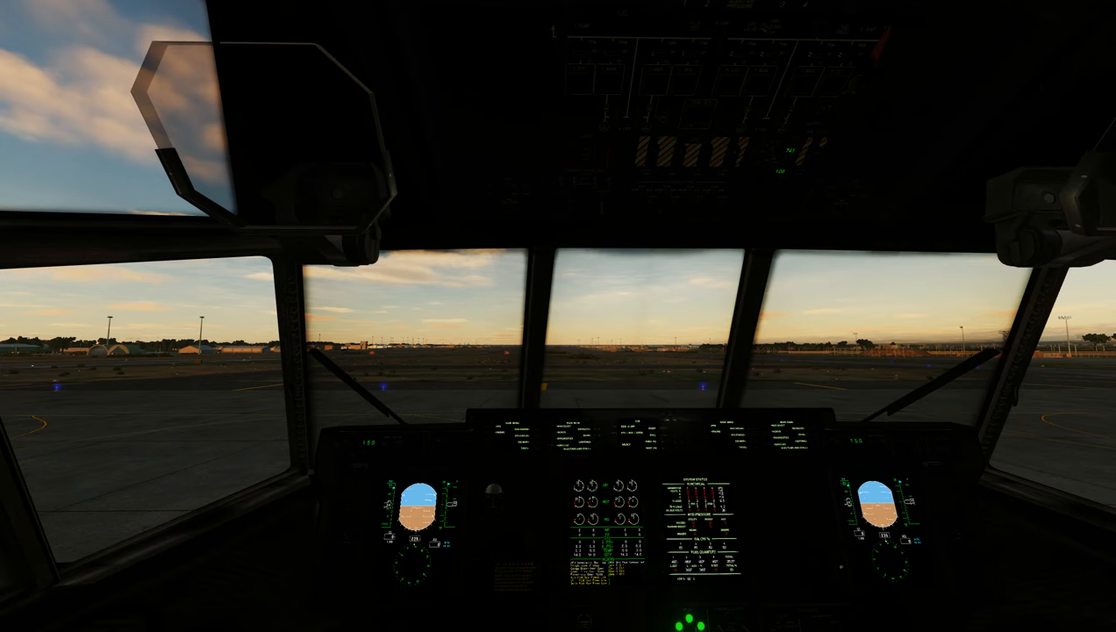
mouse_move(689, 189)
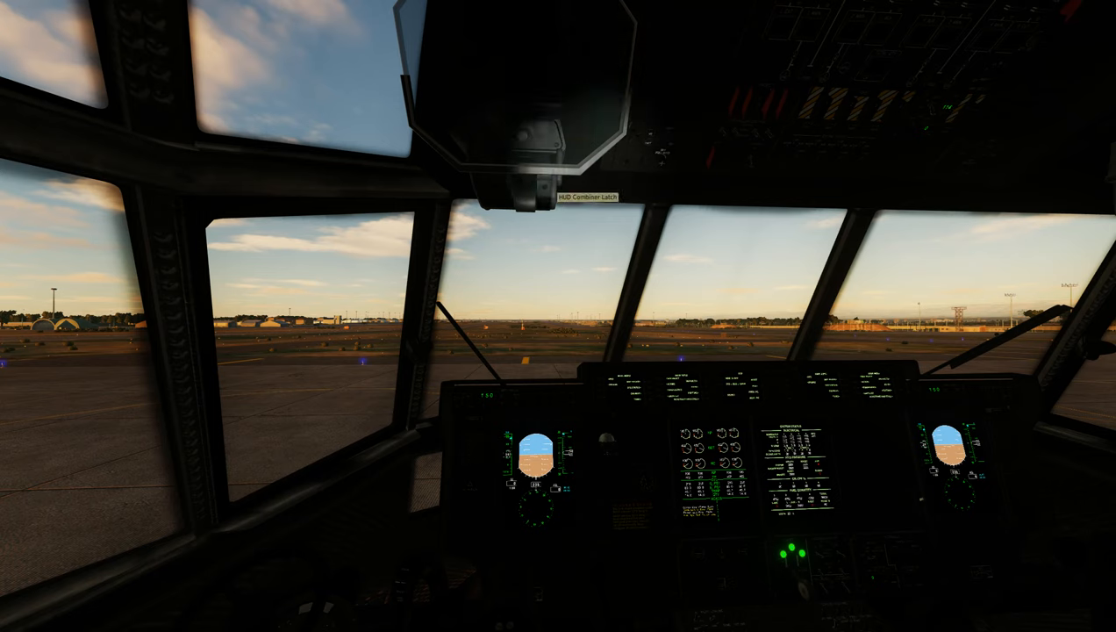
click(592, 197)
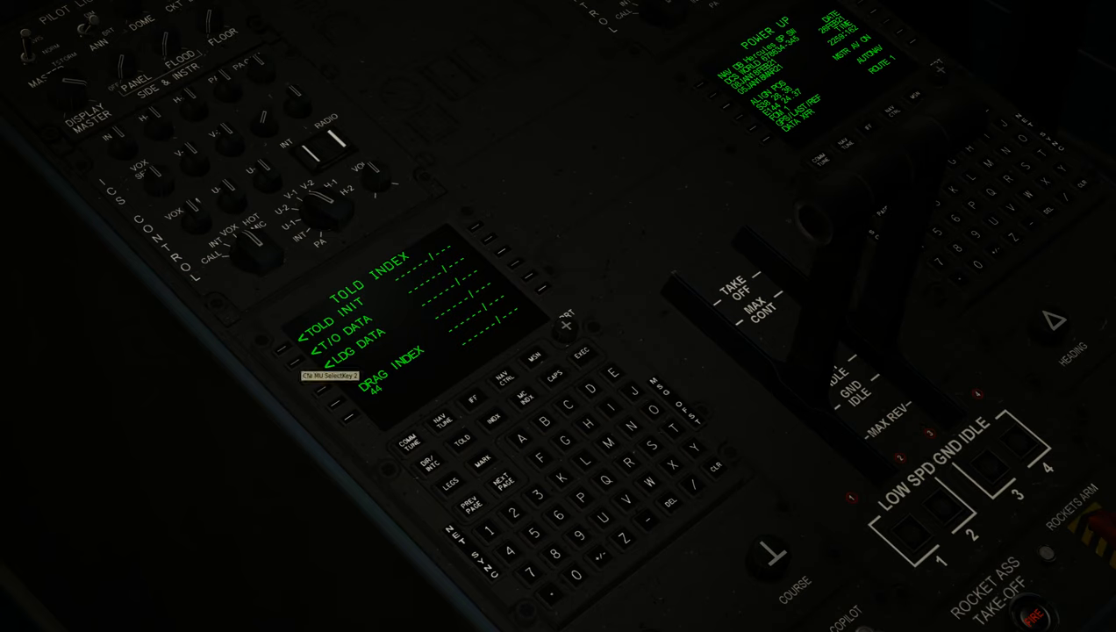
Step: Select TOLD INIT on the copilot CNI-MU to show the takeoff and landing data index
click(284, 328)
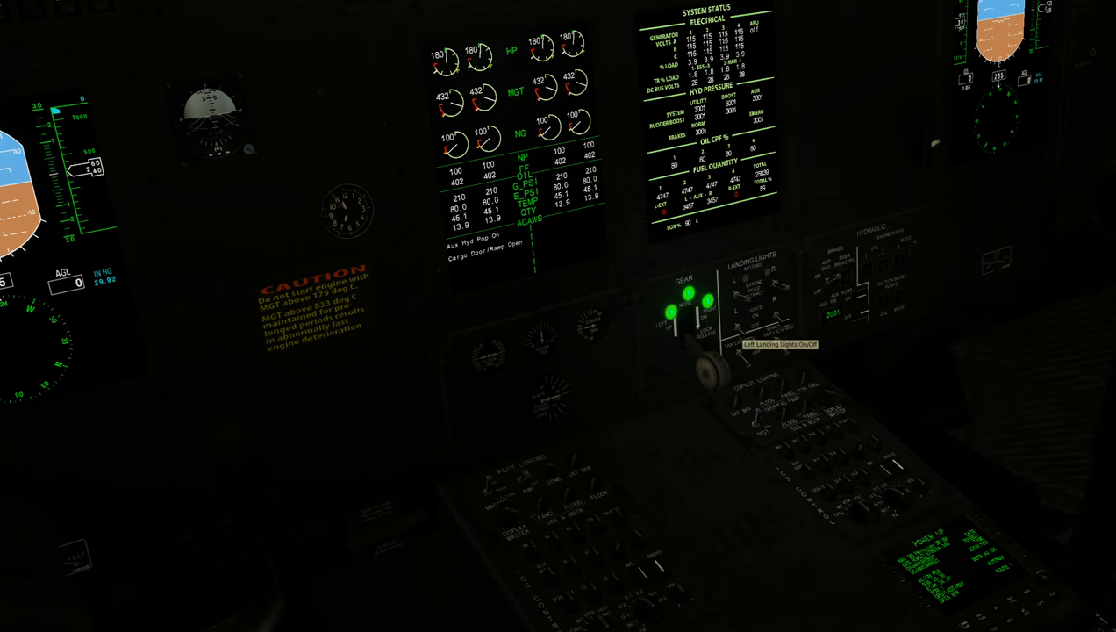
Step: Set the left landing light switch to ON and EXTEND
click(676, 302)
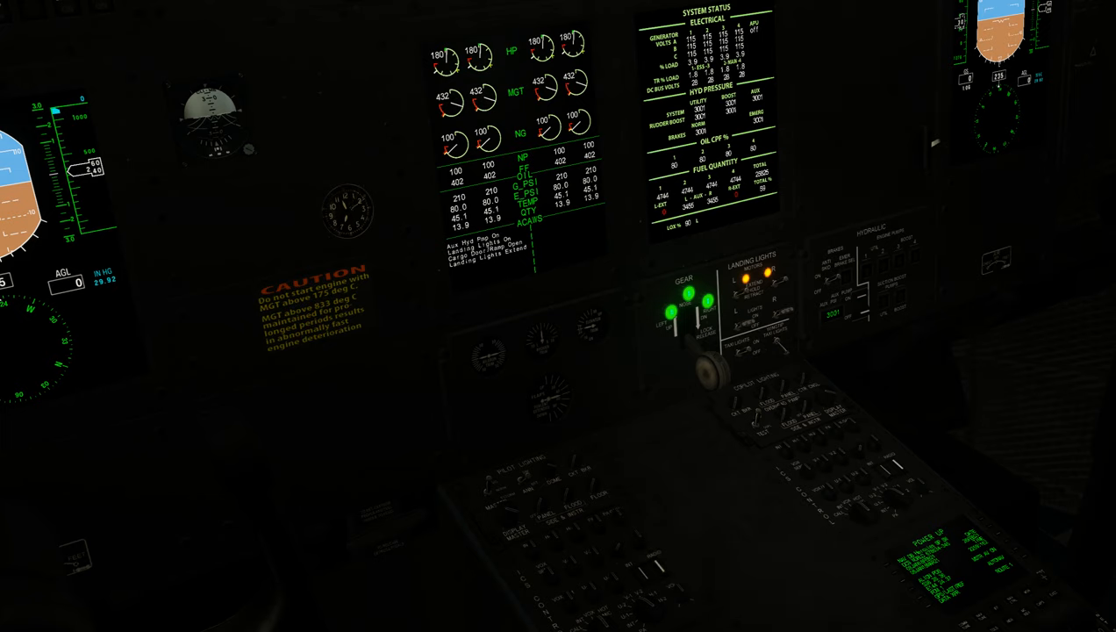
mouse_move(776, 406)
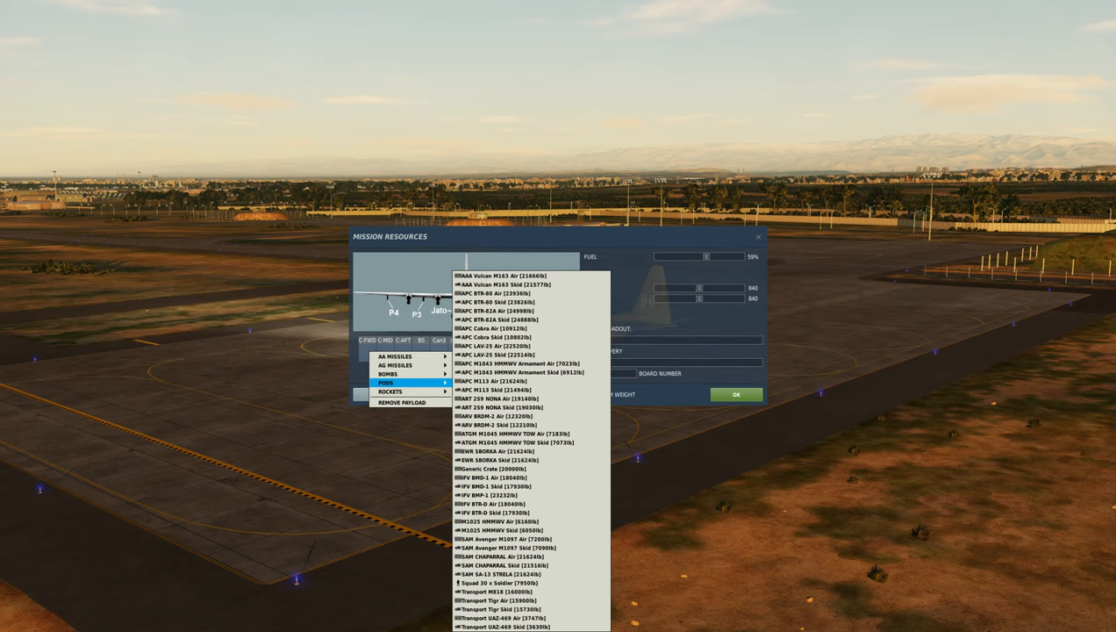
mouse_move(408, 356)
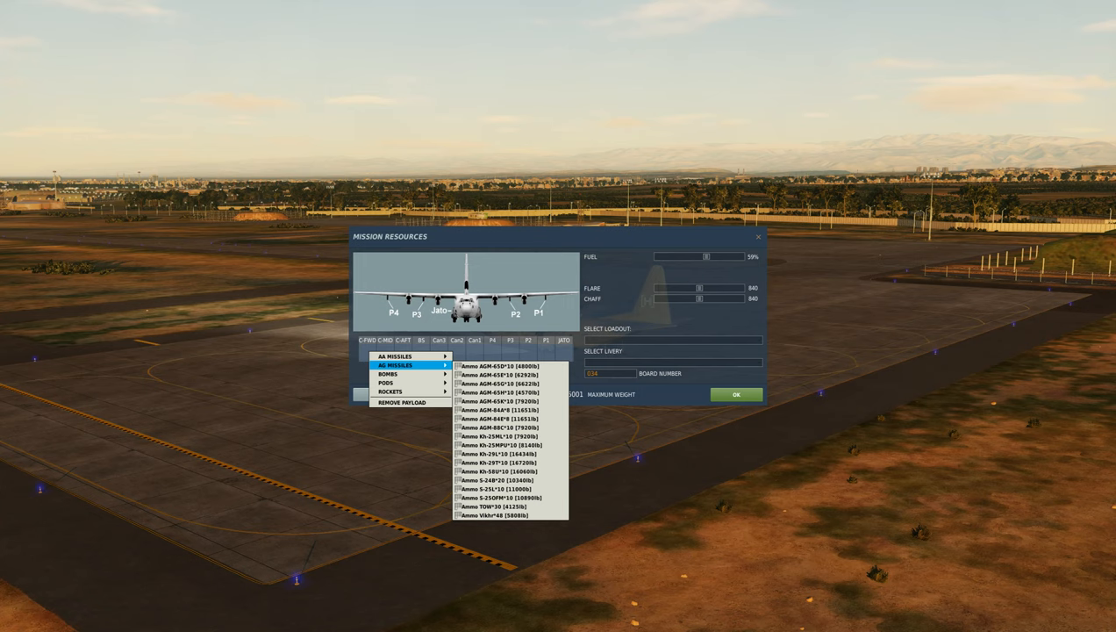
Step: Browse payload categories for the C-FWD station toward the paratrooper load
click(395, 356)
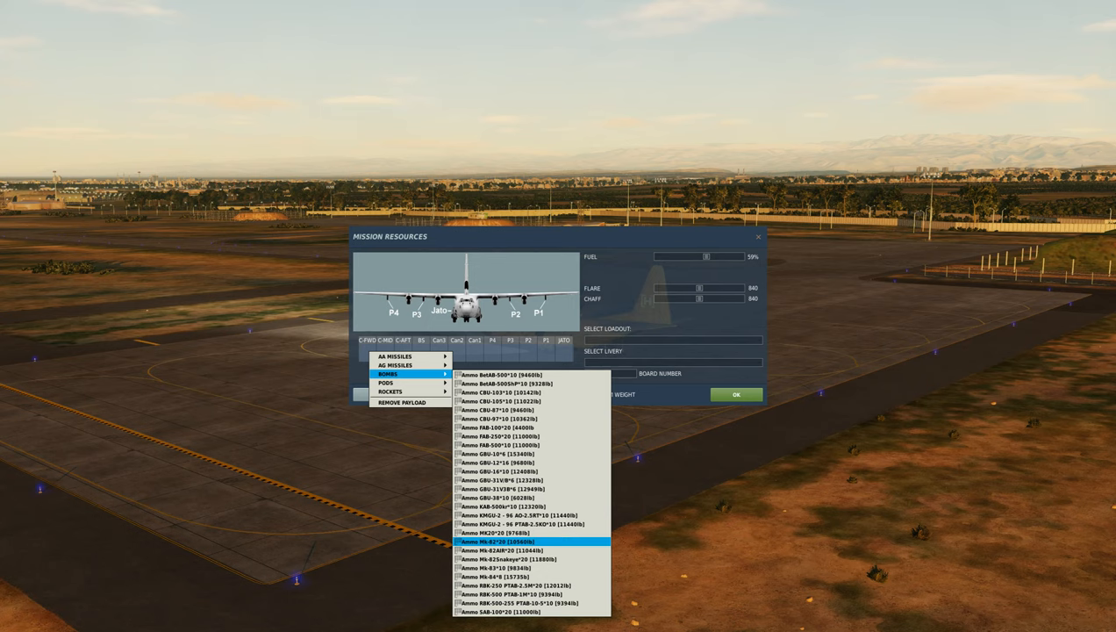
mouse_move(408, 391)
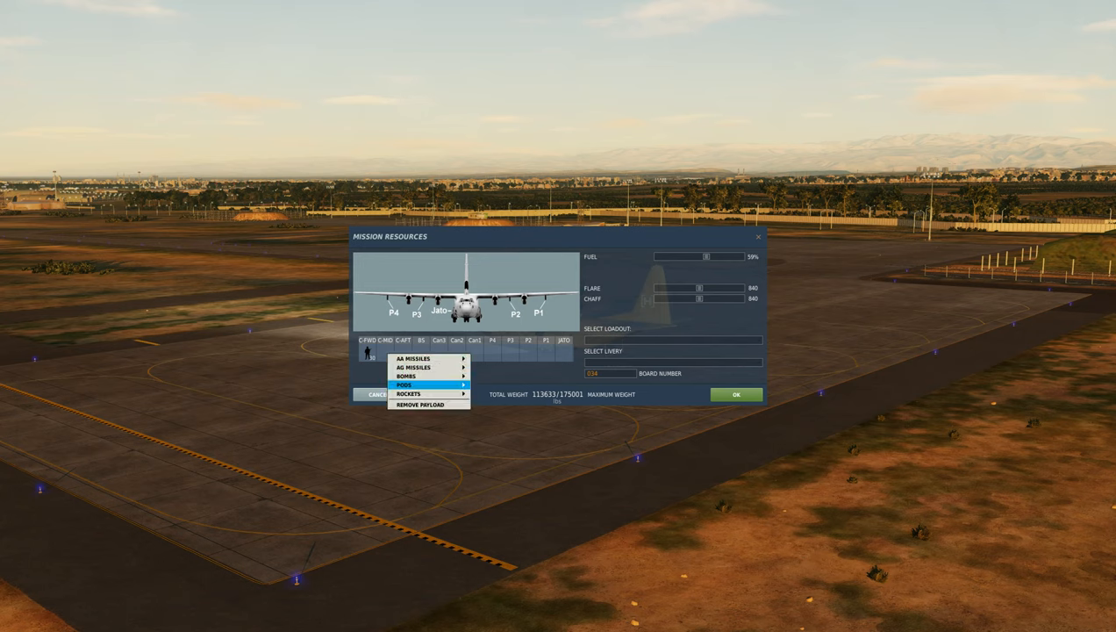
Step: Choose Pods cargo items for the C-MID and C-AFT stations
click(406, 385)
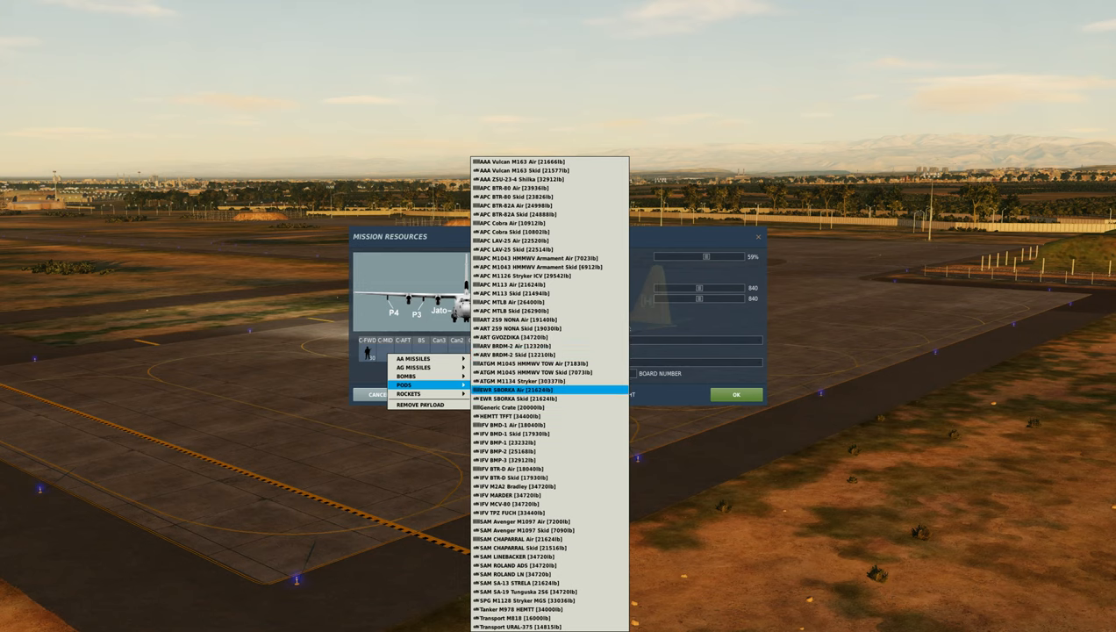
mouse_move(544, 372)
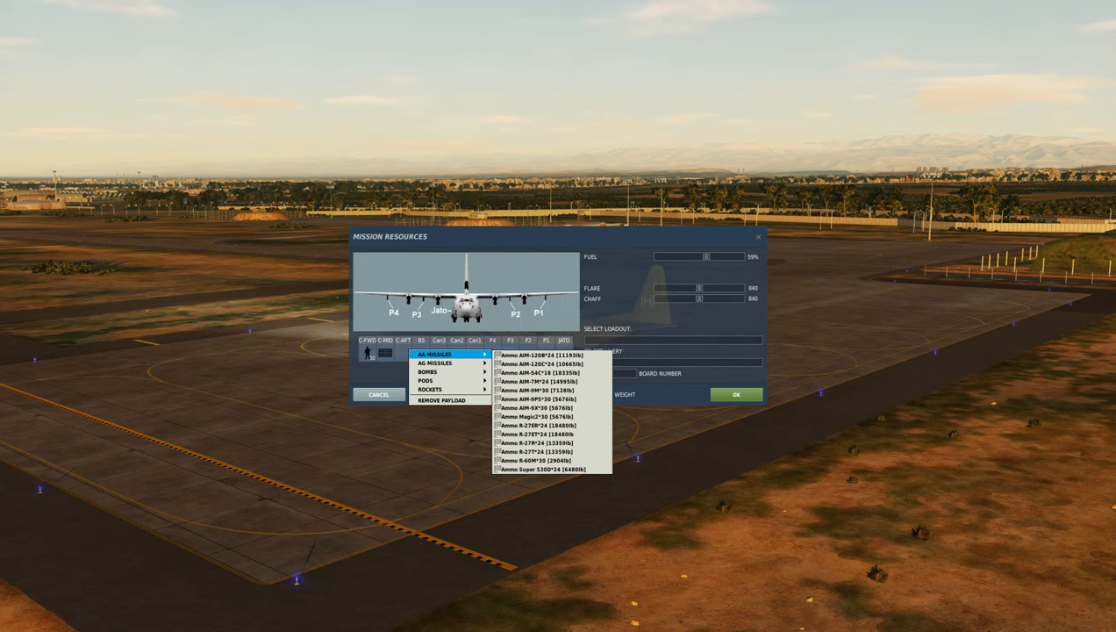
click(430, 380)
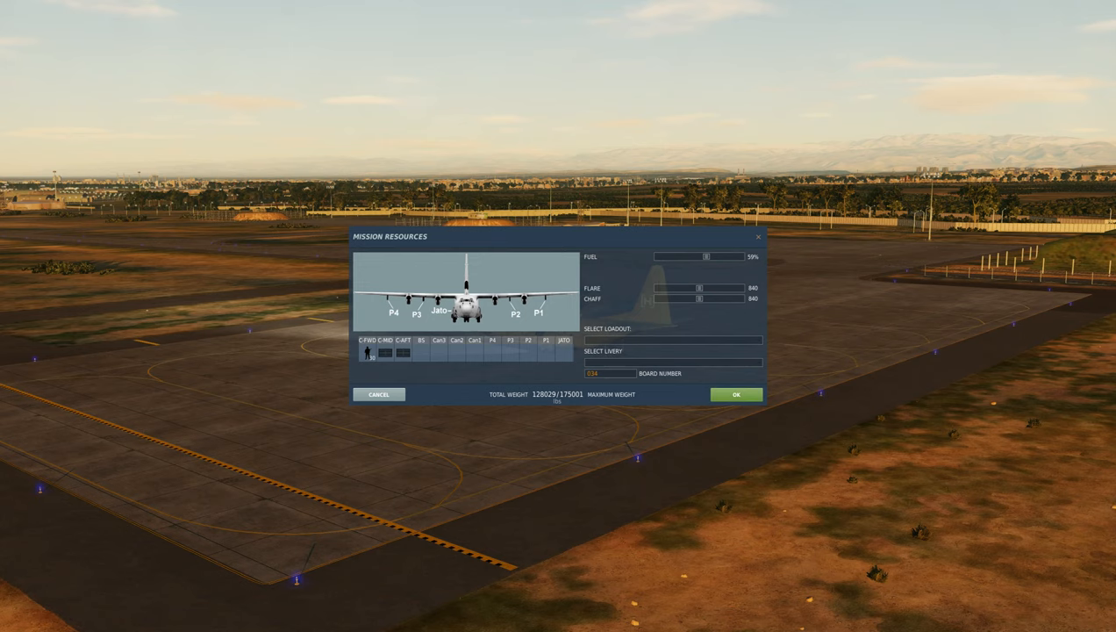
click(736, 394)
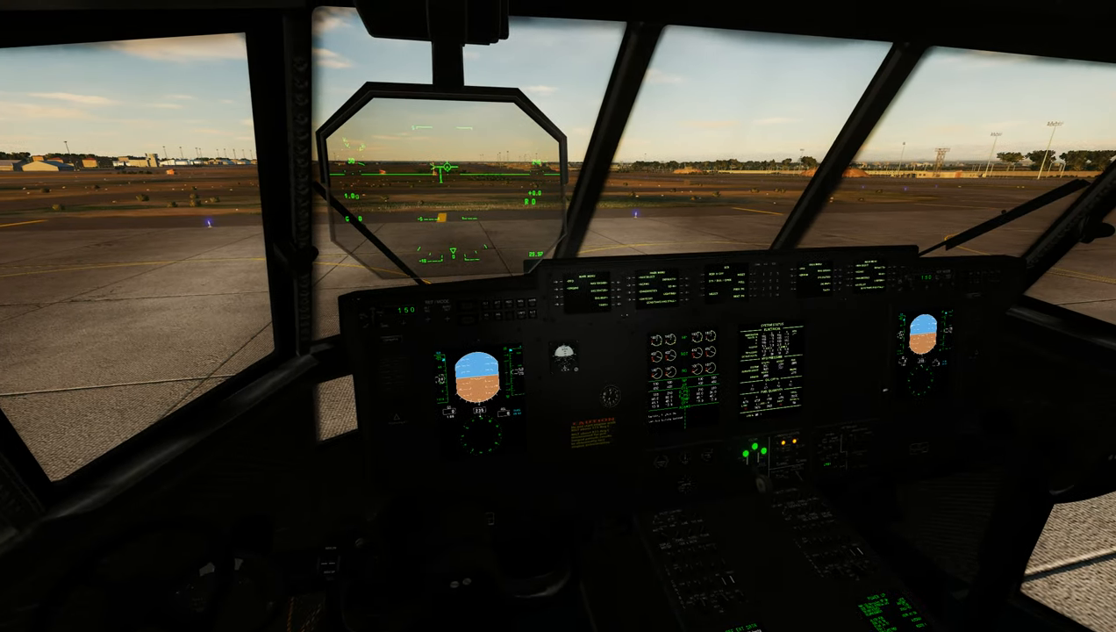
Step: Pause the mission with Escape while in the C-130J cockpit on the ramp
key(Escape)
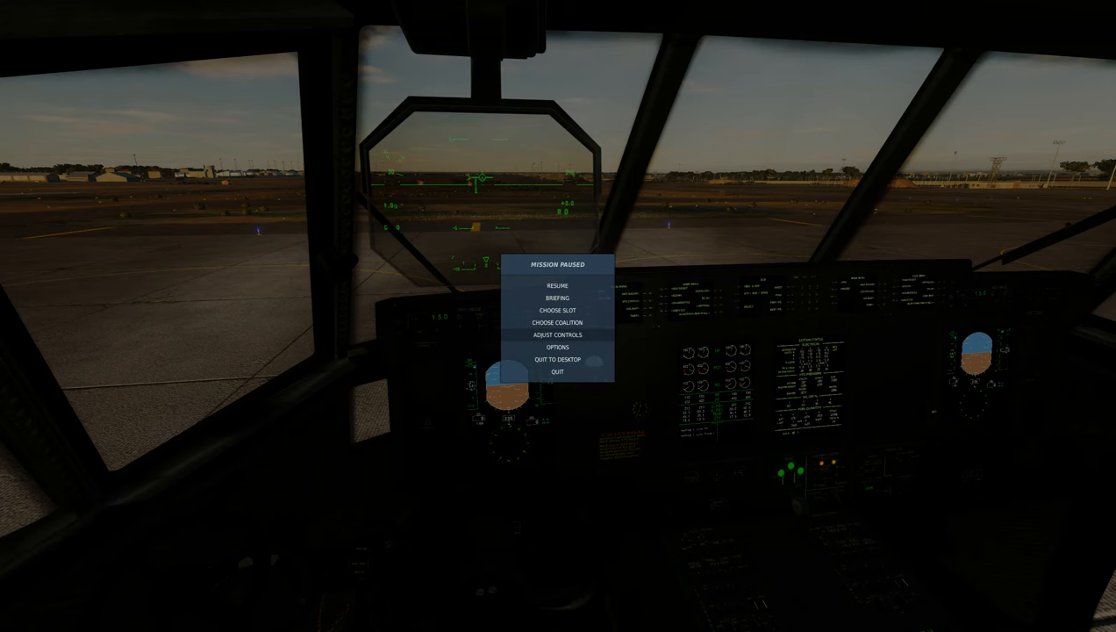
Step: Choose ADJUST CONTROLS to list the Hercules keyboard and joystick bindings
click(557, 335)
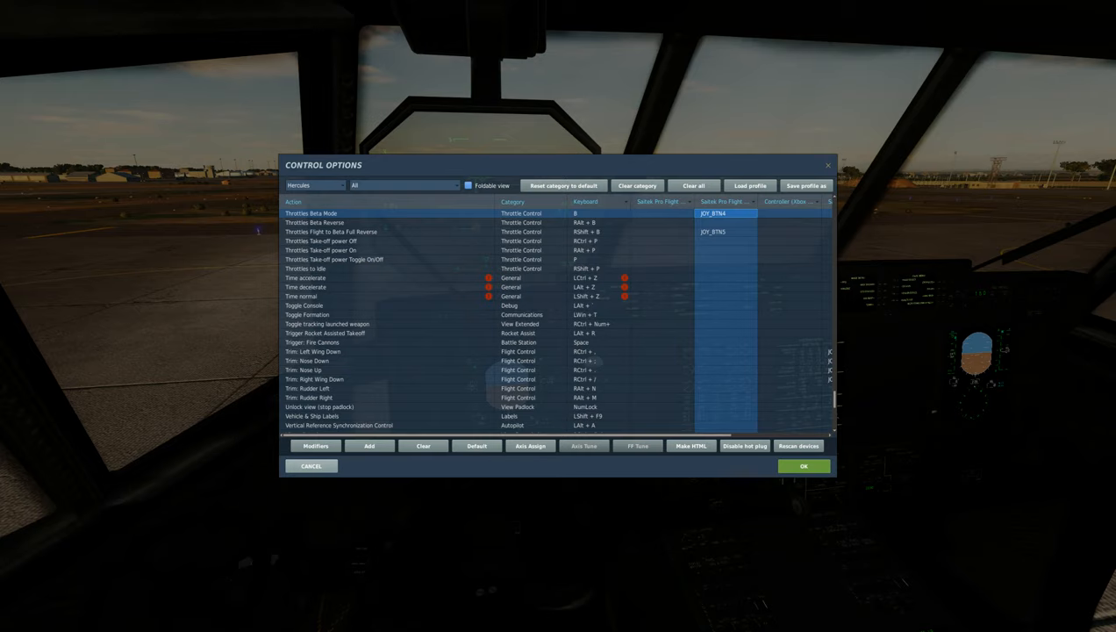
Step: Close Control Options and return to the cockpit for the TAKE-OFF EXT DATA page
click(803, 465)
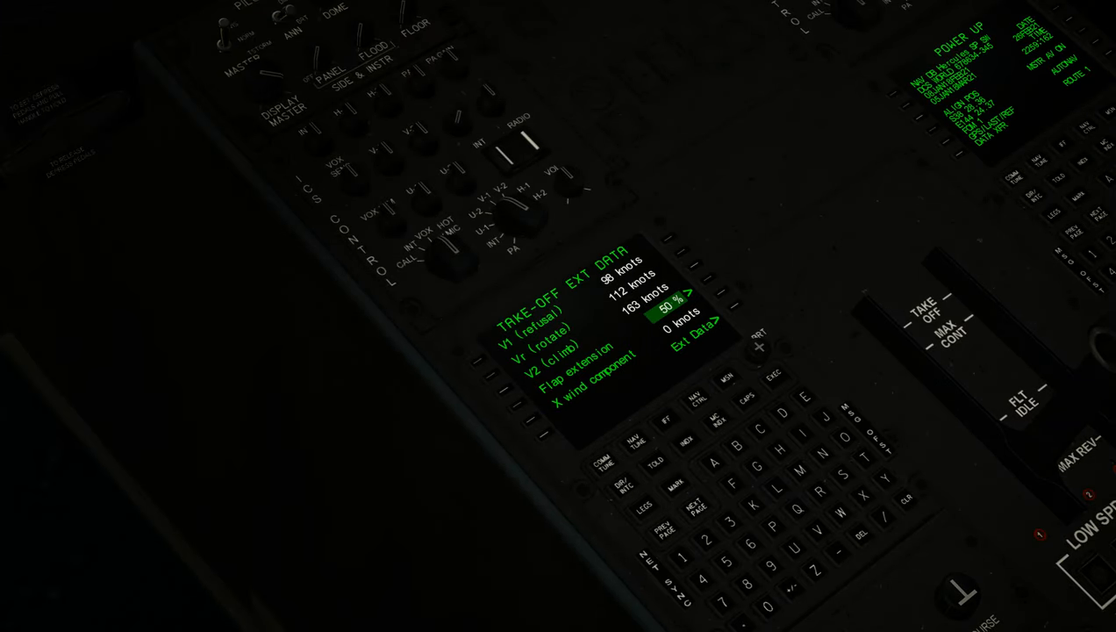
click(693, 331)
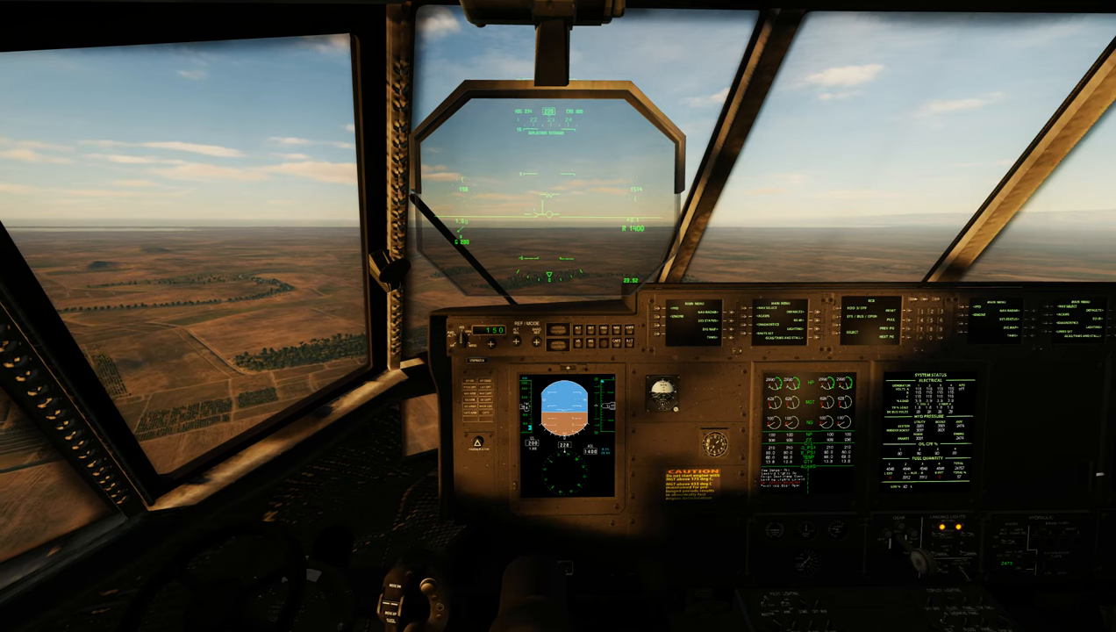
Step: Change to the F2 external view of the C-130J over farmland
key(F2)
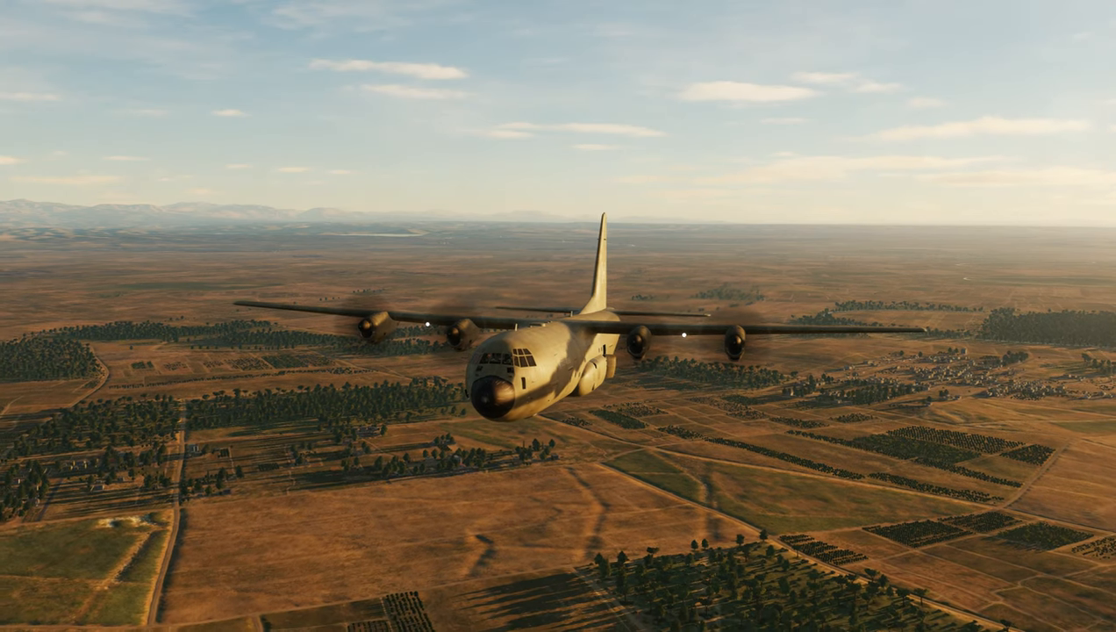